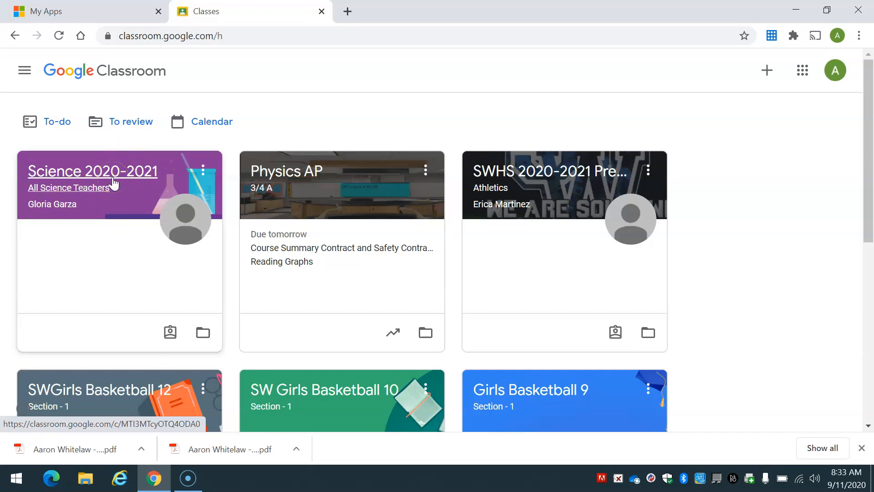
- Enter the Science 2020-2021 class to reach its stream of posted assignments
left_click(92, 171)
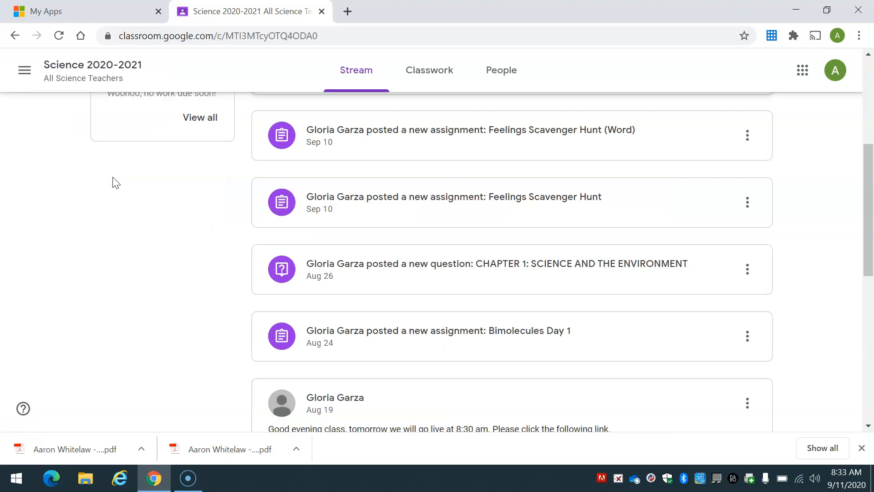
mouse_move(555, 184)
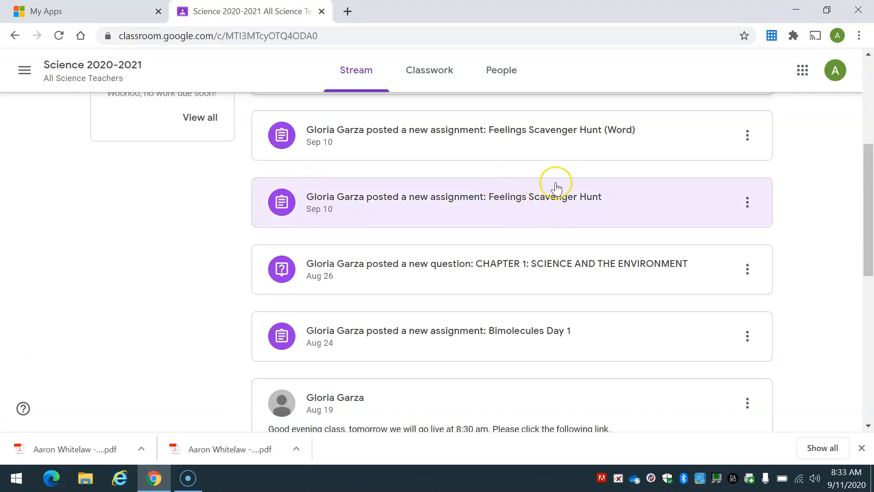
mouse_move(582, 210)
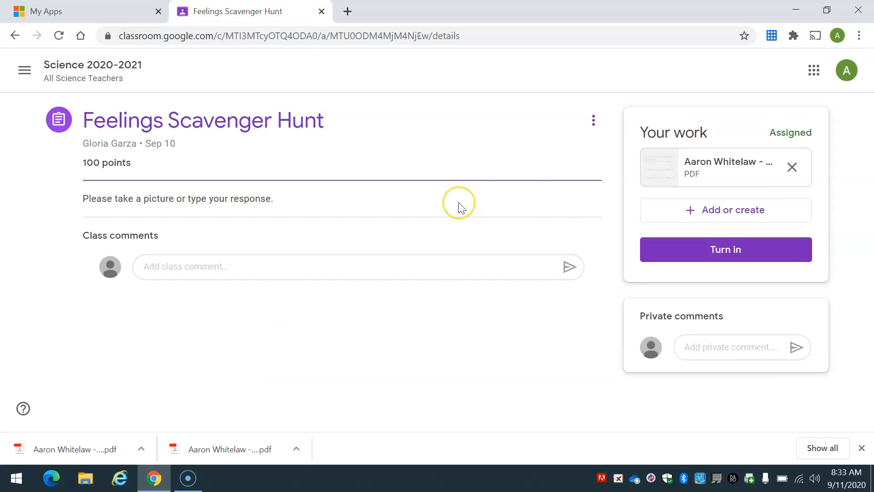
mouse_move(457, 202)
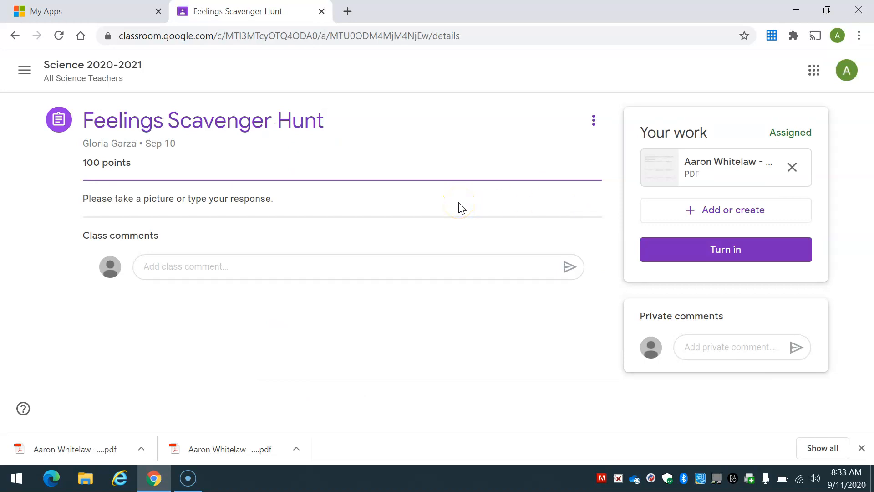
mouse_move(343, 242)
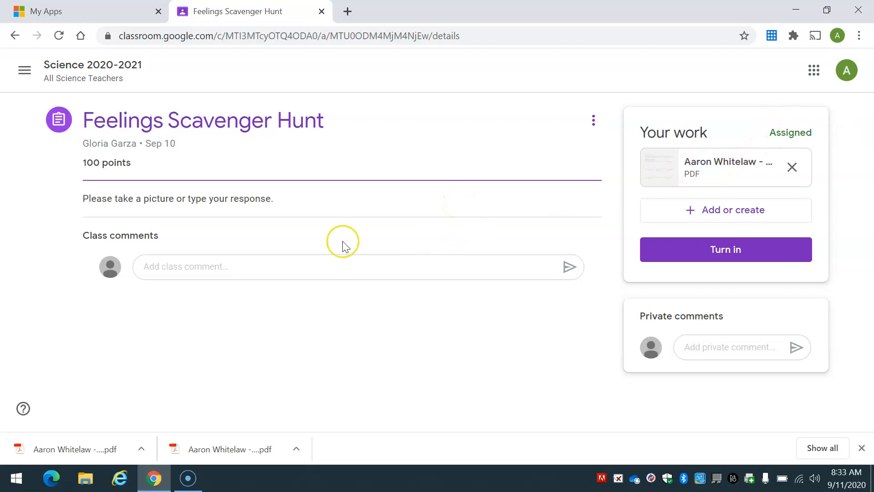
mouse_move(269, 244)
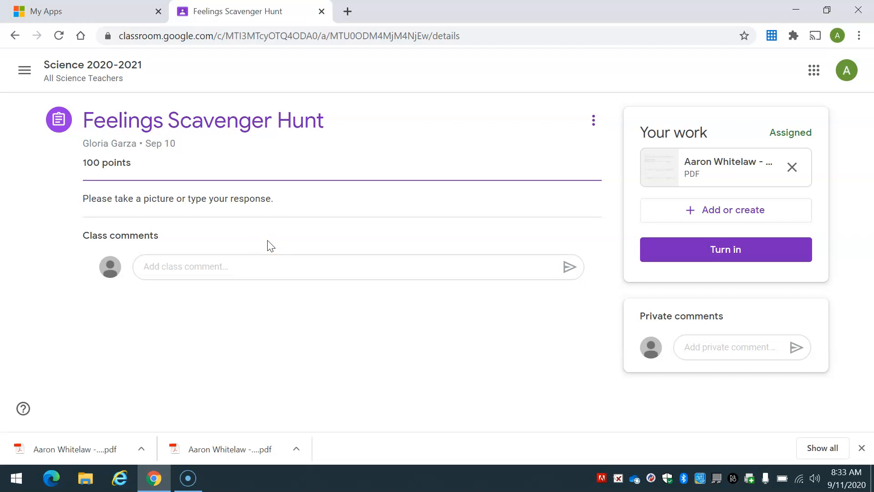
mouse_move(730, 167)
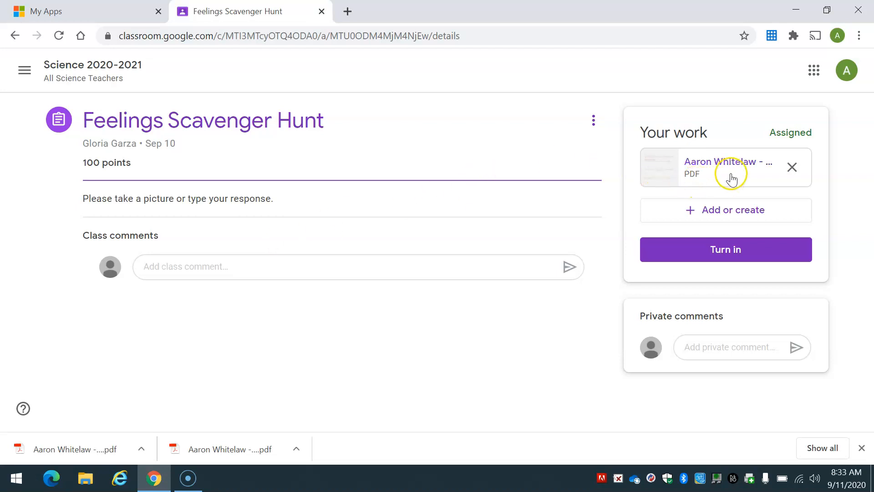
- Preview the attached worksheet PDF, check its Open with apps and bring up More actions
left_click(725, 166)
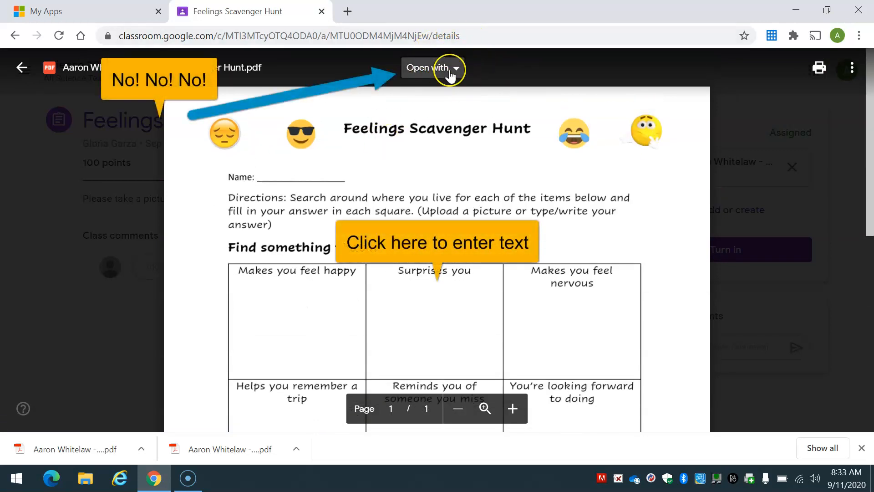
left_click(431, 68)
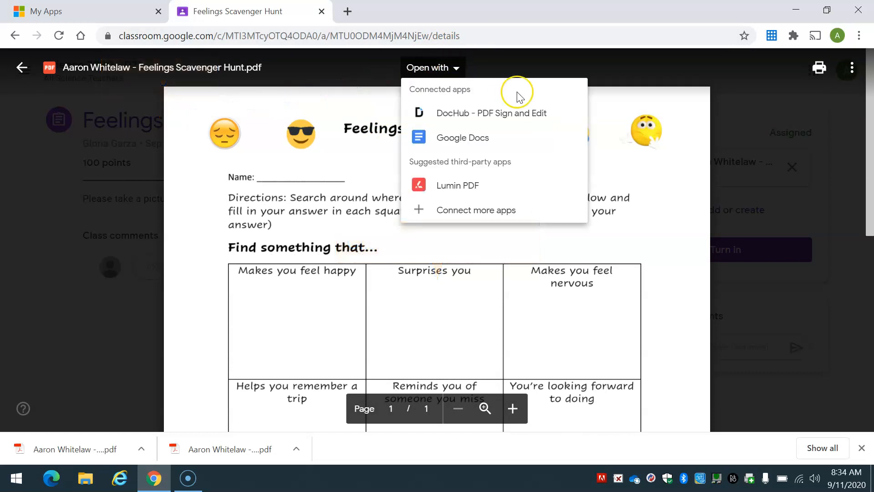
mouse_move(481, 137)
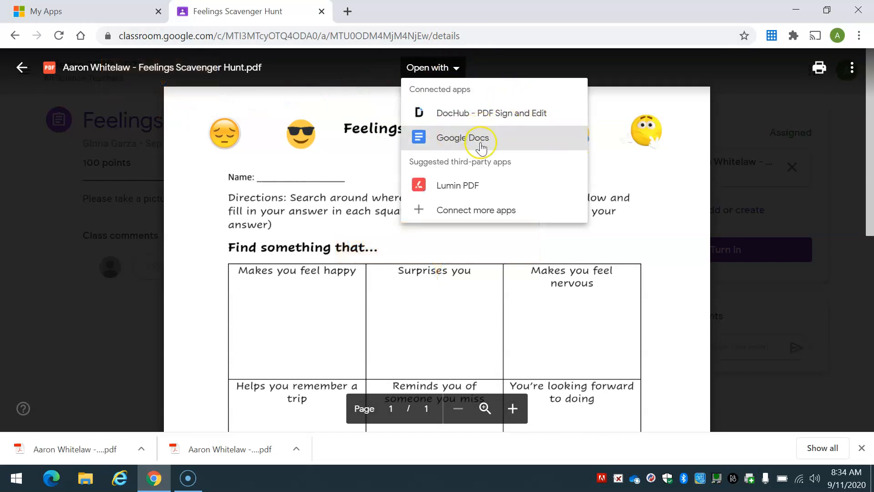
mouse_move(468, 195)
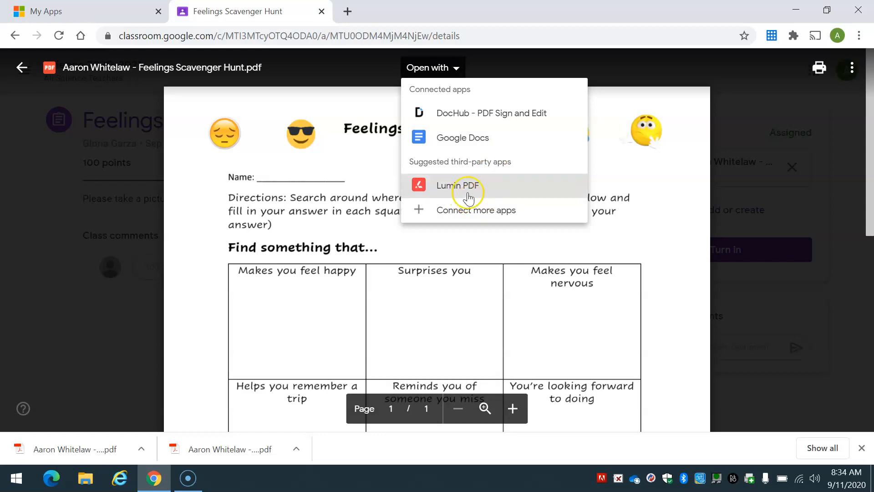
mouse_move(477, 209)
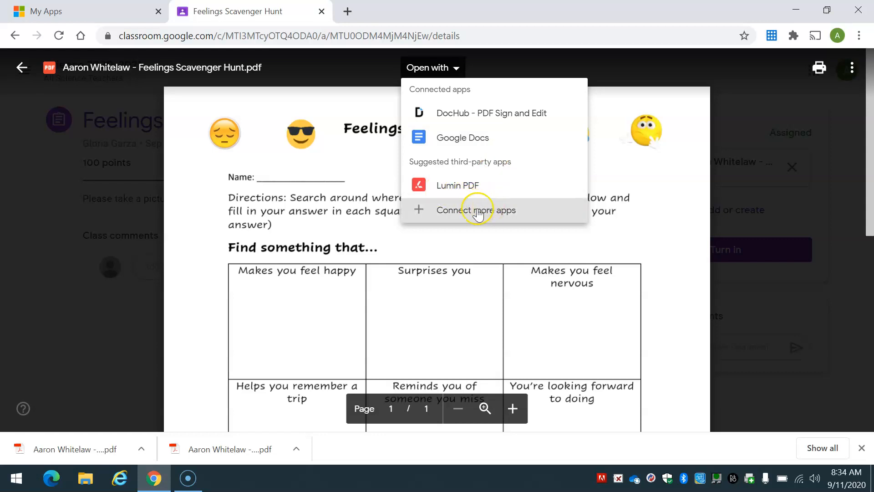
mouse_move(775, 176)
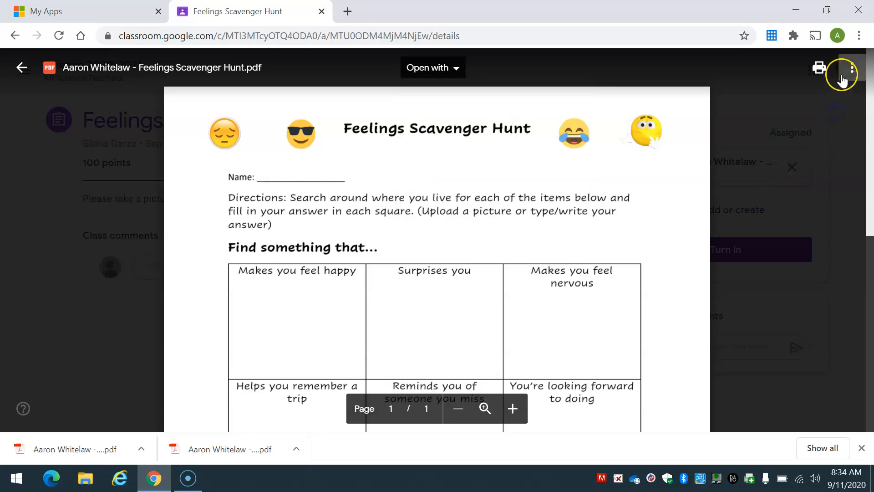
mouse_move(851, 68)
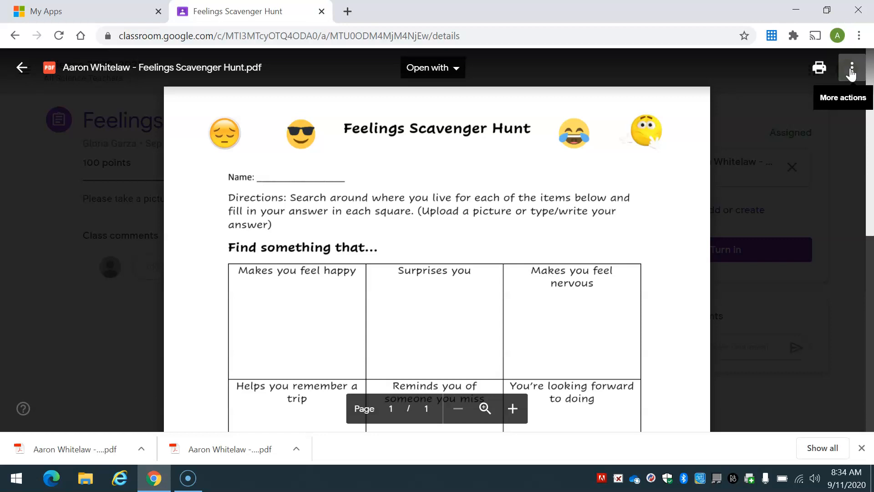
mouse_move(853, 77)
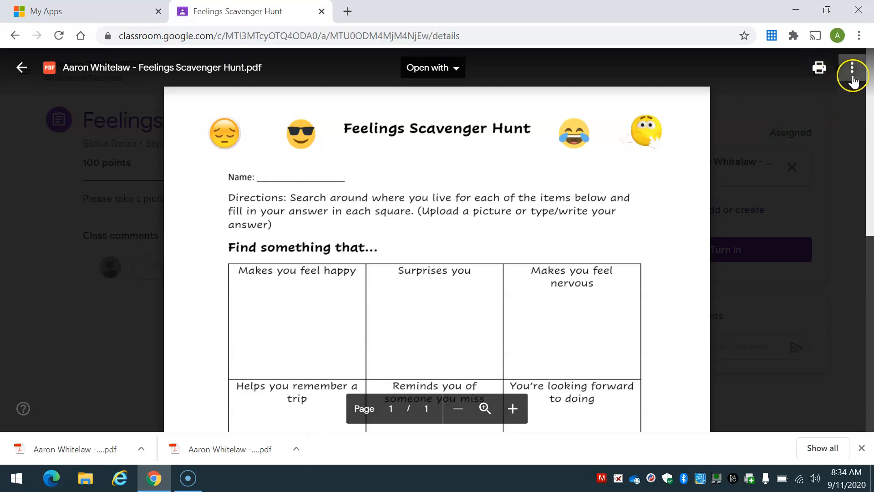
left_click(853, 68)
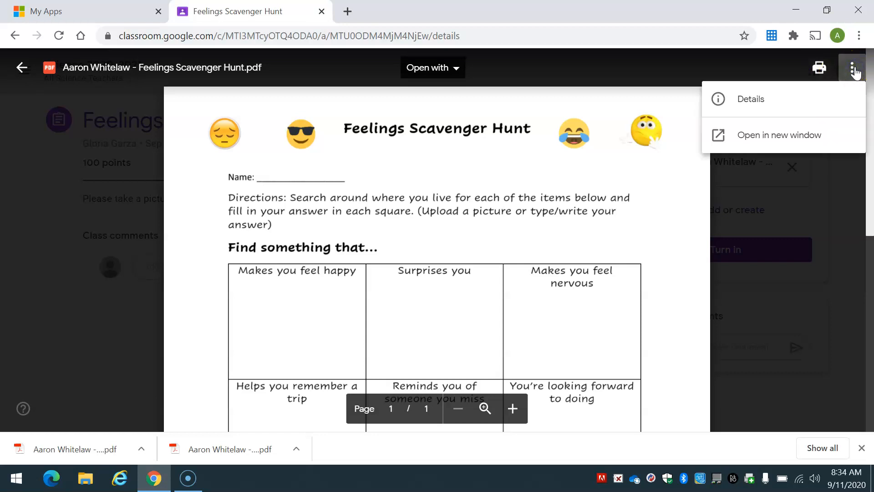
mouse_move(806, 137)
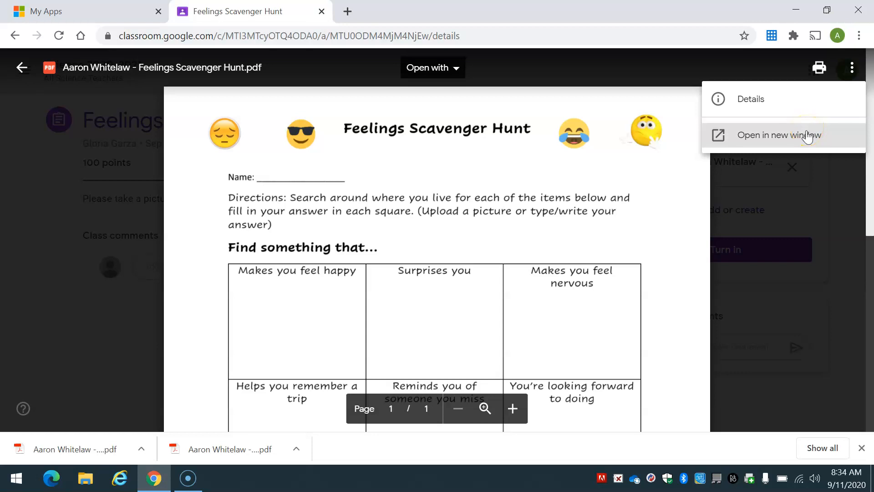
- Show the PDF in its own Drive tab, download it and bring up the download's options
left_click(778, 135)
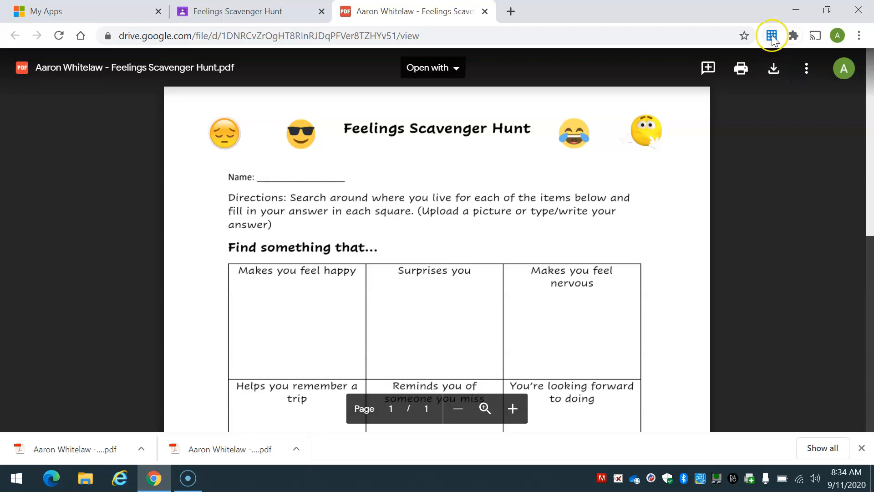
mouse_move(774, 69)
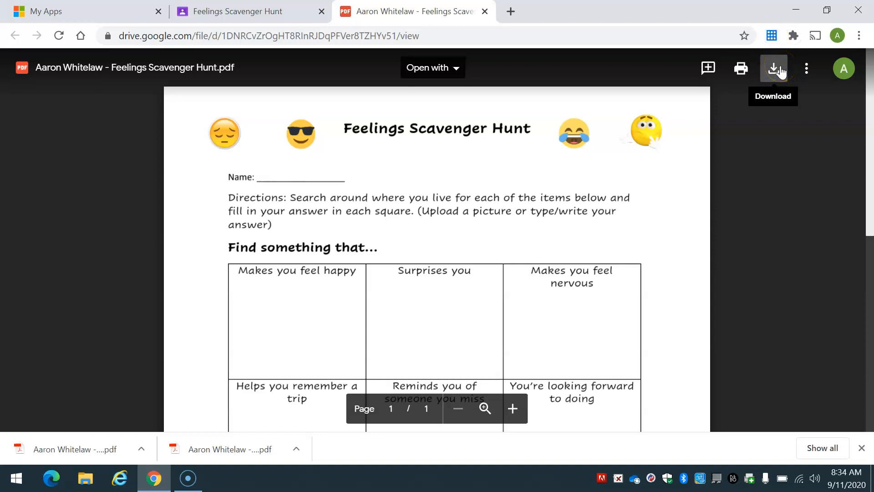
left_click(773, 68)
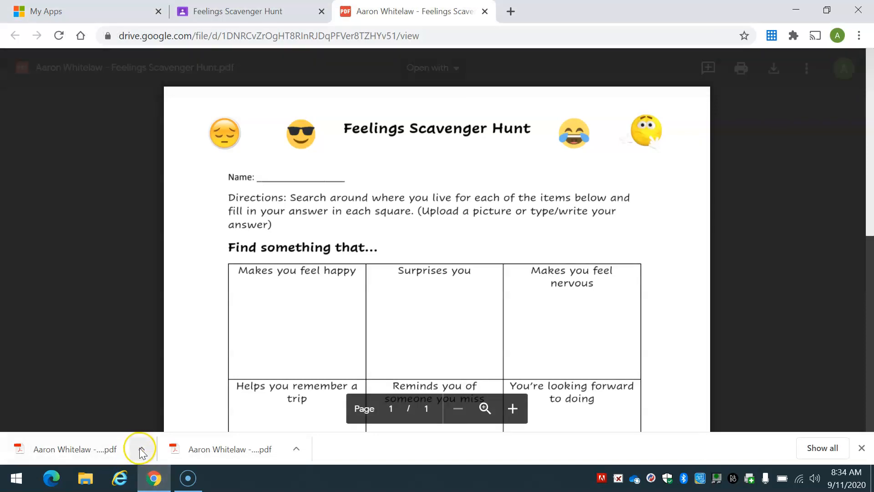
left_click(142, 449)
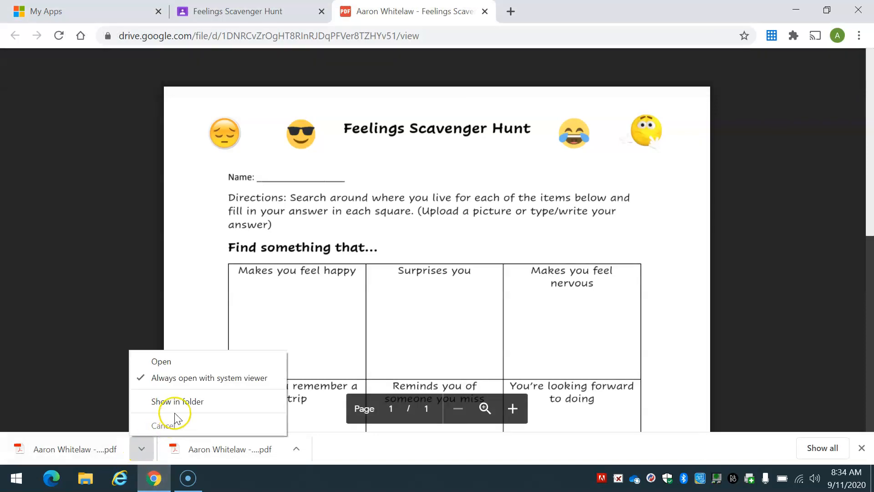
- Reveal the downloaded PDF in the Downloads folder and open it in Adobe Acrobat
left_click(177, 401)
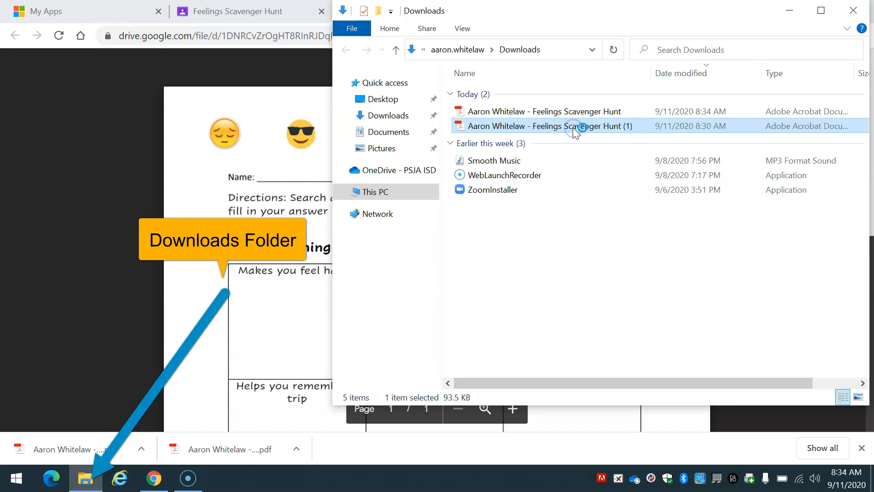
double_click(544, 125)
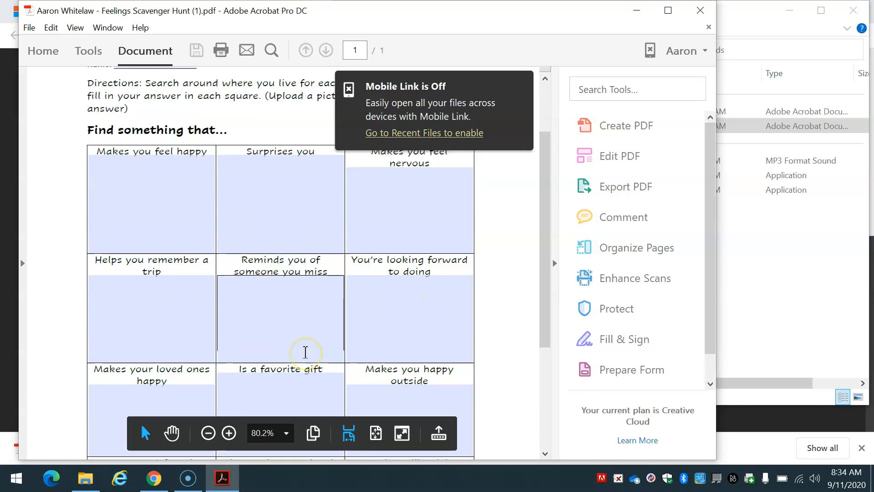
scroll("up", 3)
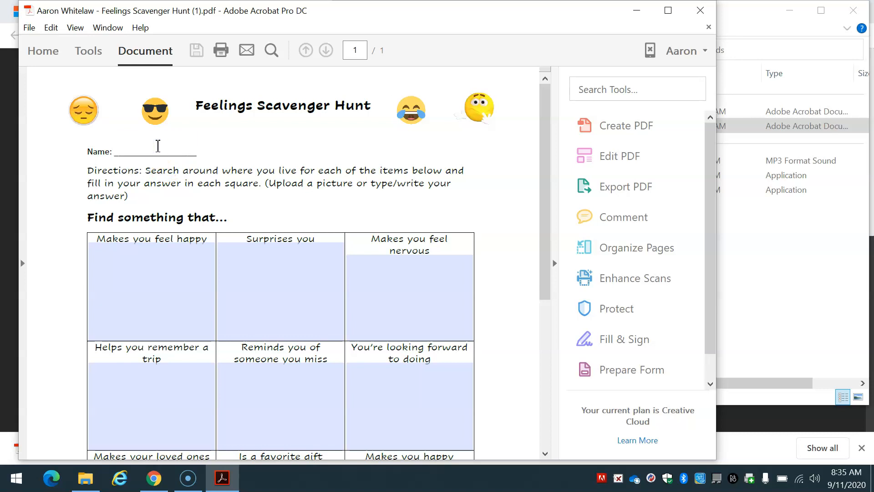
type("Aaron Whietlaw")
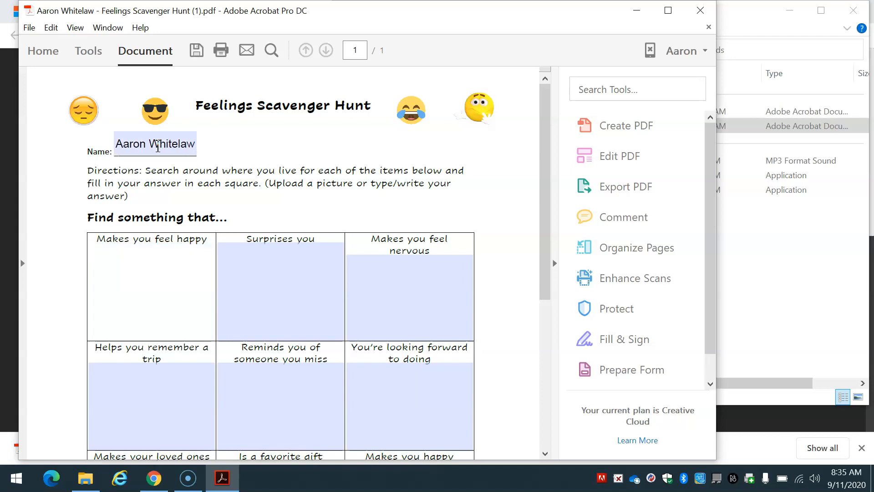
type("iownfiowefnawiof")
type("clemclfmo")
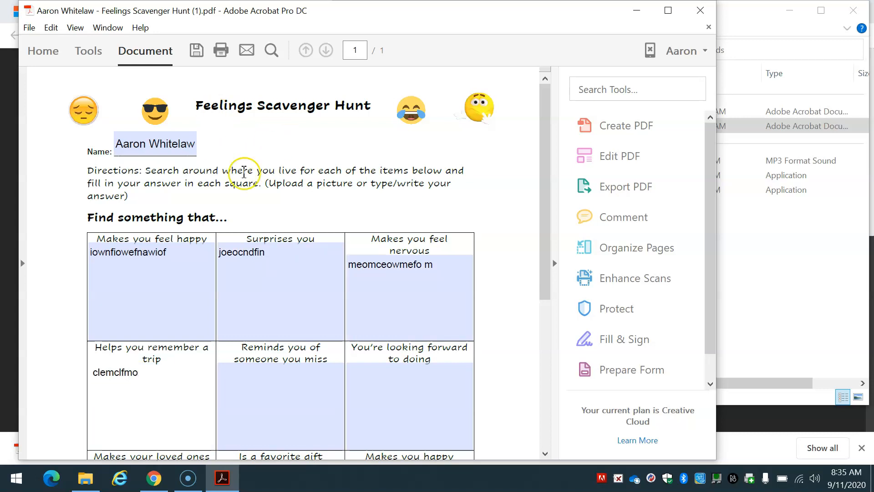
mouse_move(549, 218)
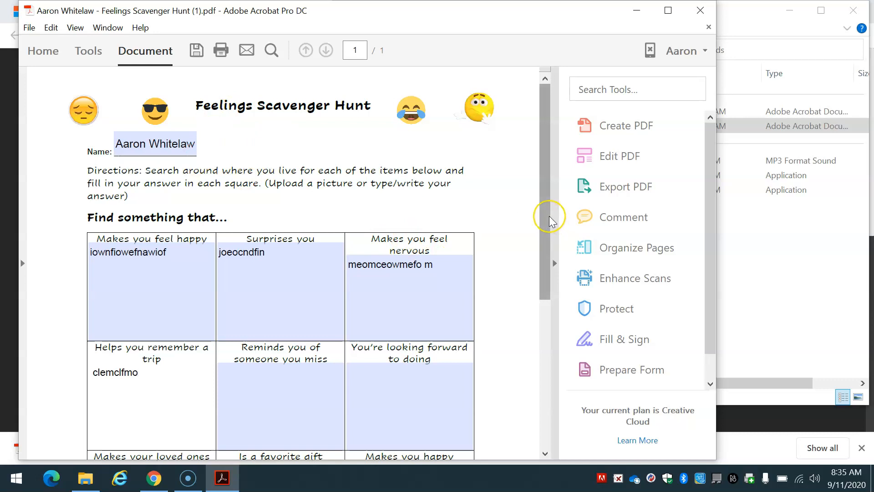
mouse_move(108, 28)
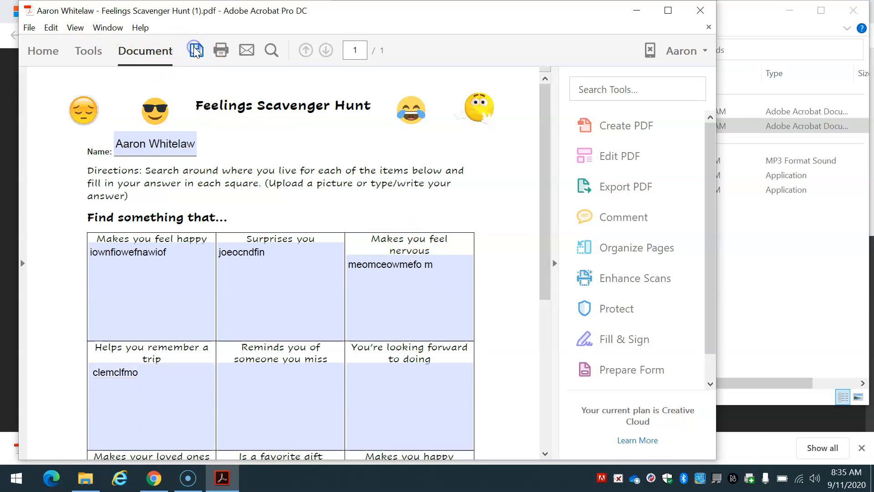
mouse_move(185, 179)
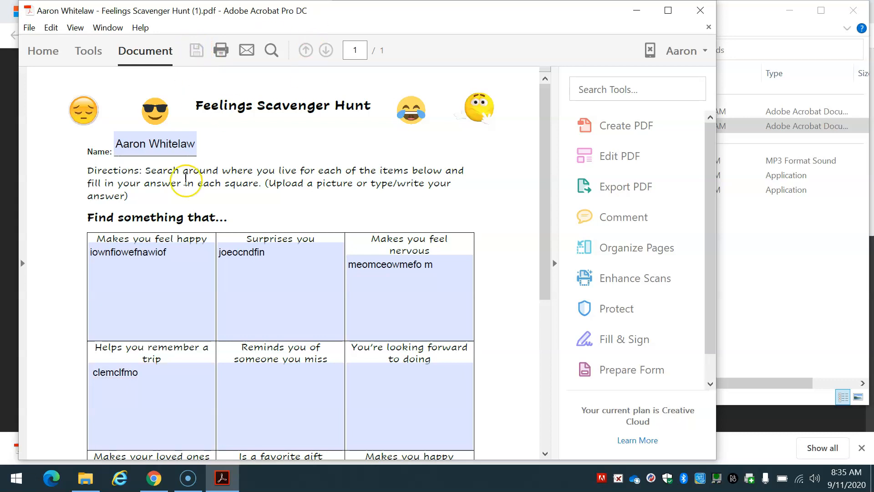
mouse_move(727, 12)
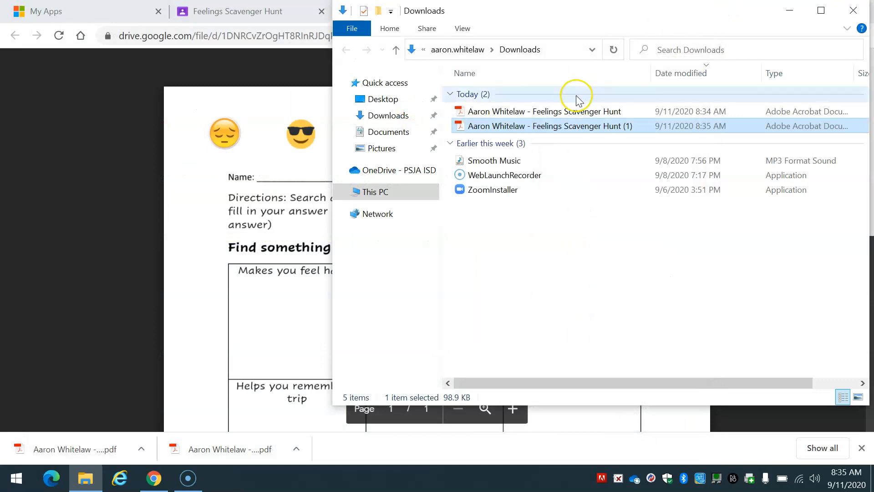
mouse_move(584, 130)
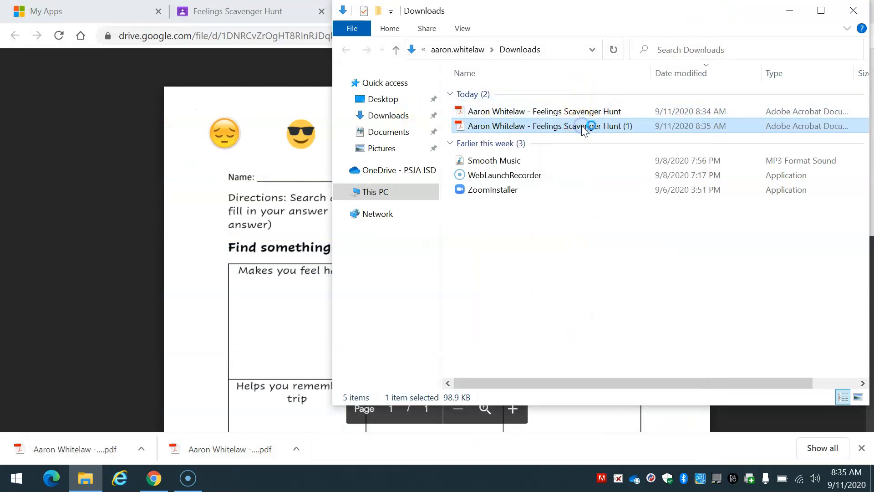
- Close the Downloads folder window and return to the Feelings Scavenger Hunt assignment tab
double_click(547, 125)
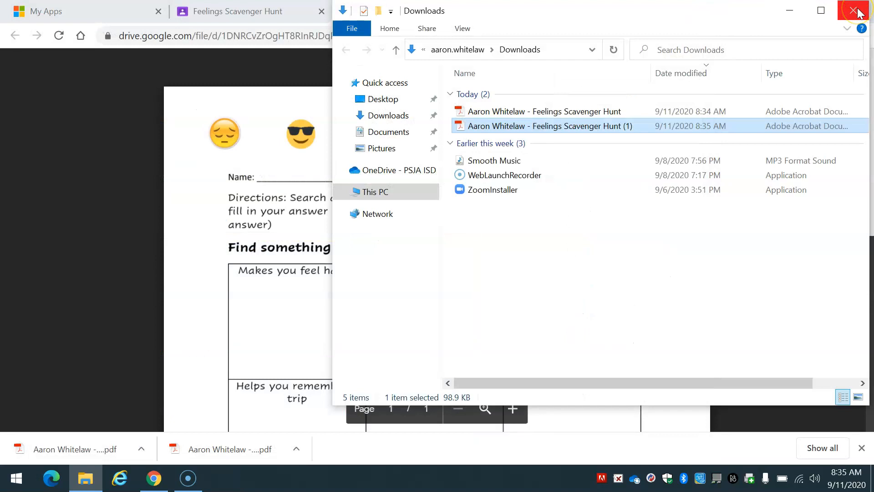
left_click(858, 11)
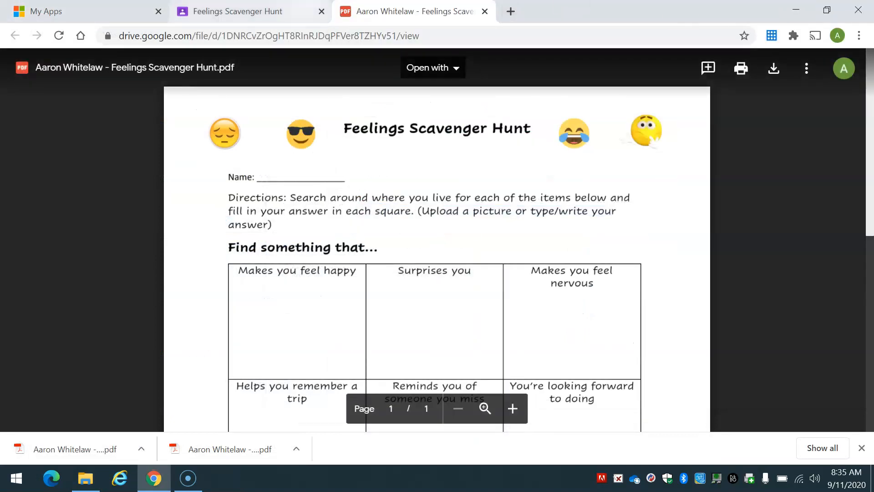
left_click(237, 10)
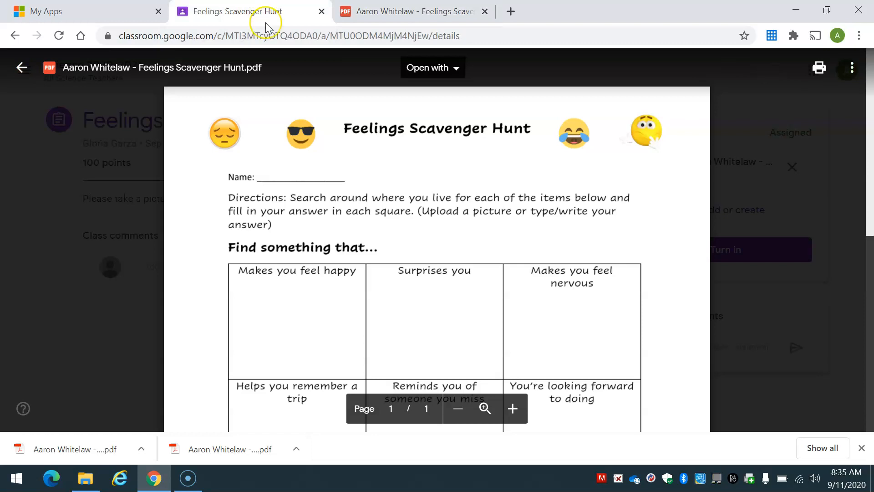
- Close the PDF preview and choose Add or create > File with the Upload option for new work
left_click(22, 67)
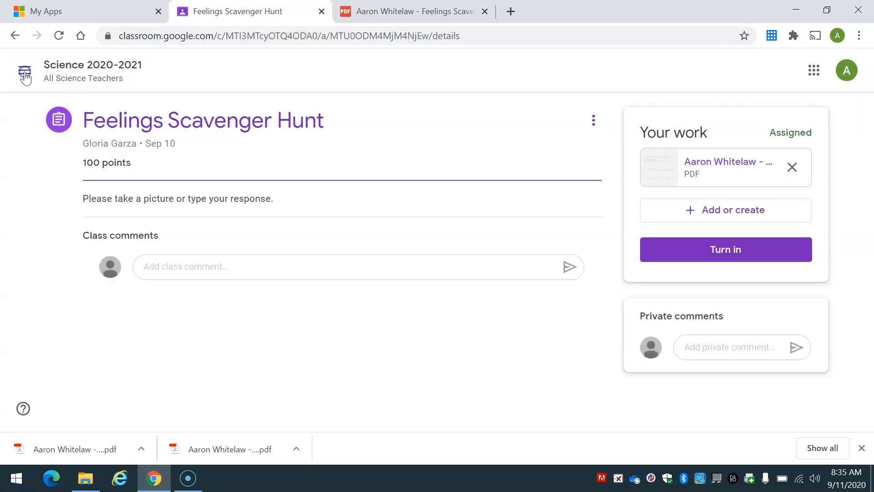
mouse_move(708, 228)
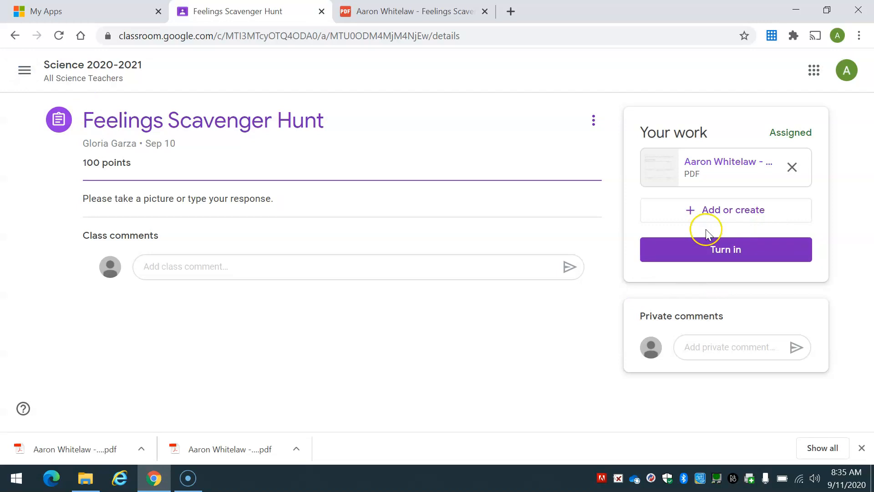
mouse_move(726, 210)
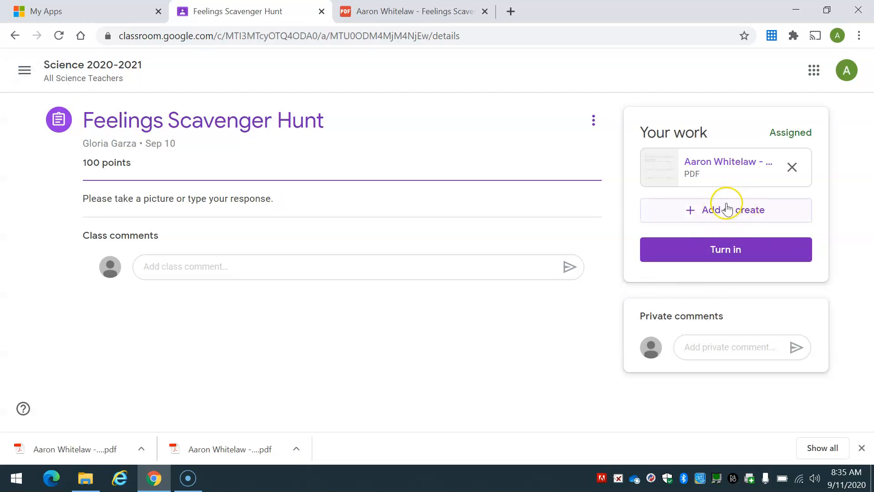
left_click(726, 210)
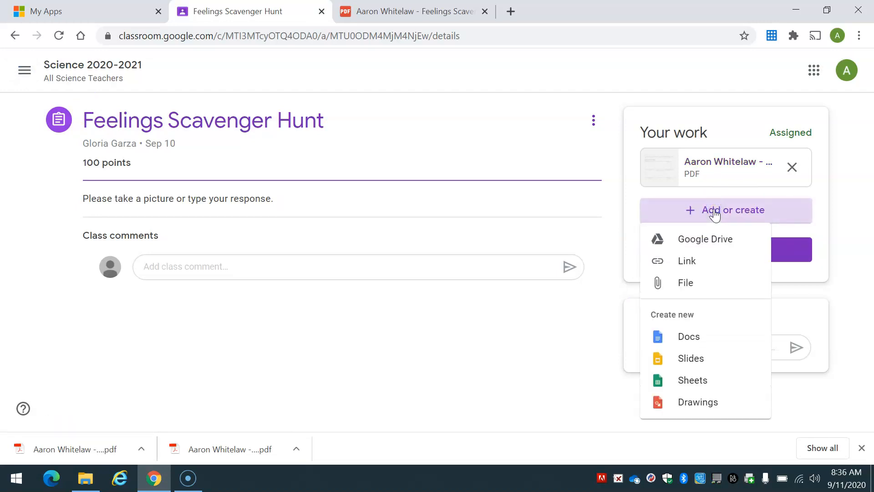
mouse_move(701, 276)
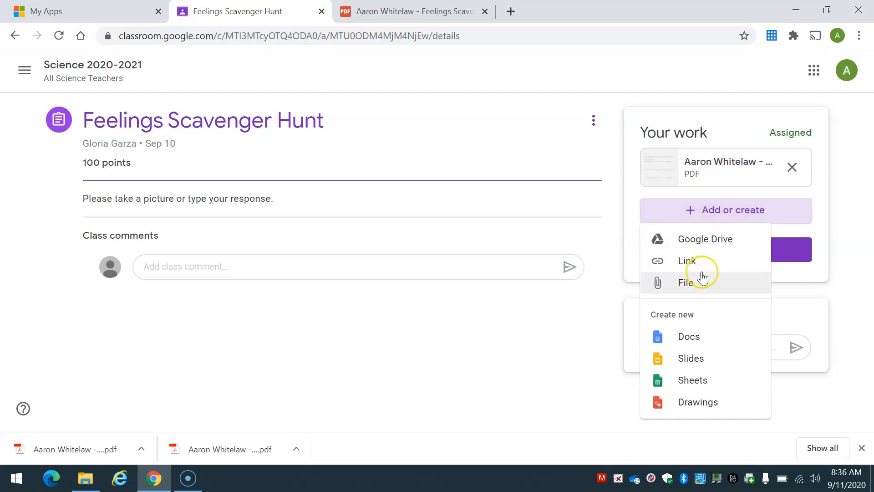
mouse_move(709, 289)
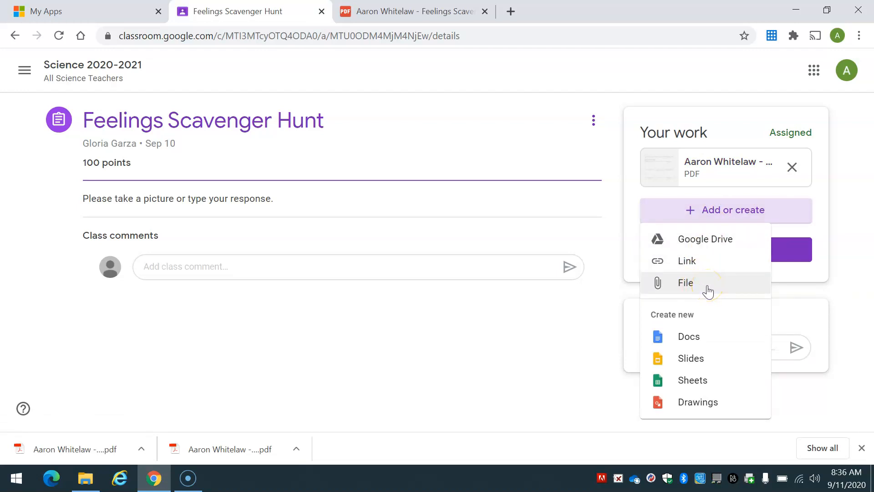
left_click(684, 283)
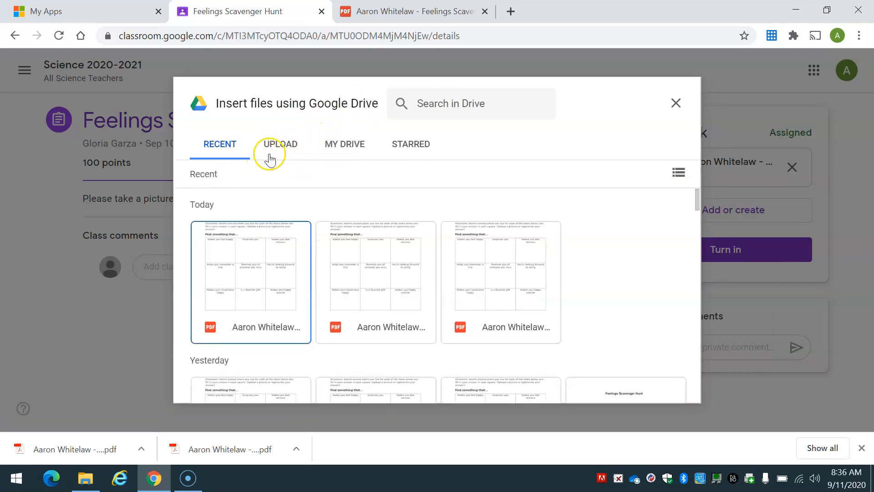
left_click(279, 144)
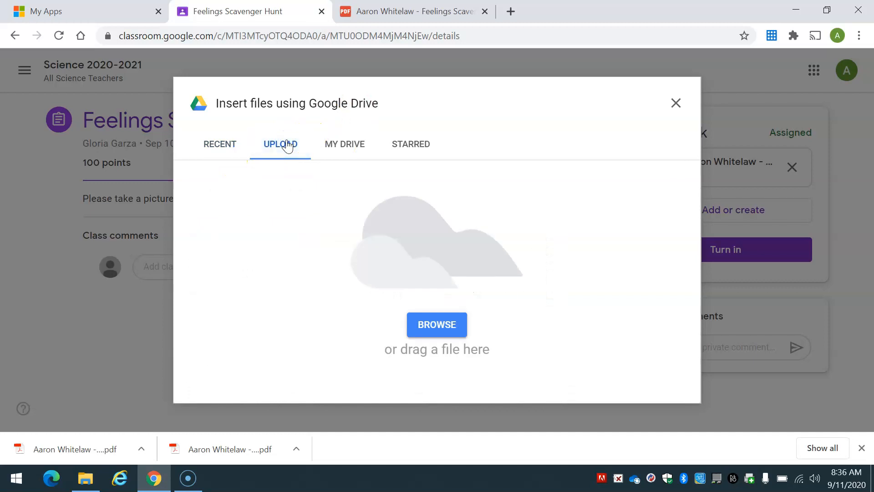
mouse_move(85, 478)
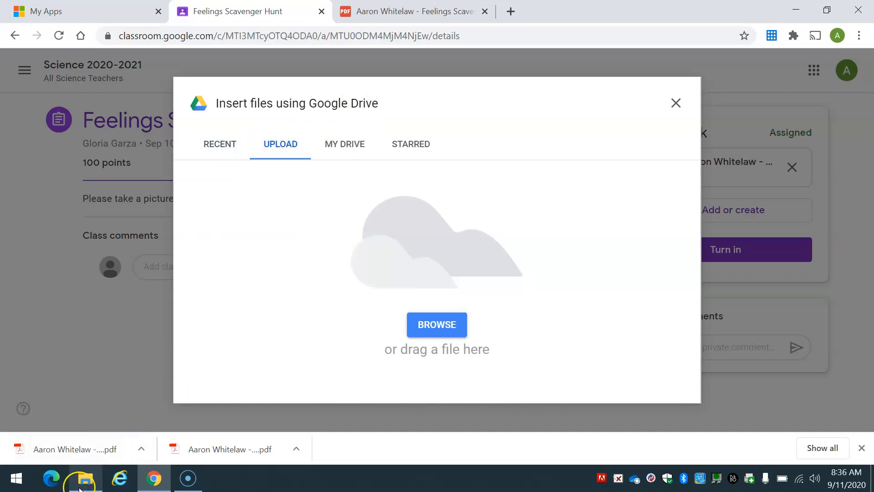
- Pick the newer filled-in PDF from Downloads and confirm uploading it to the assignment
left_click(436, 324)
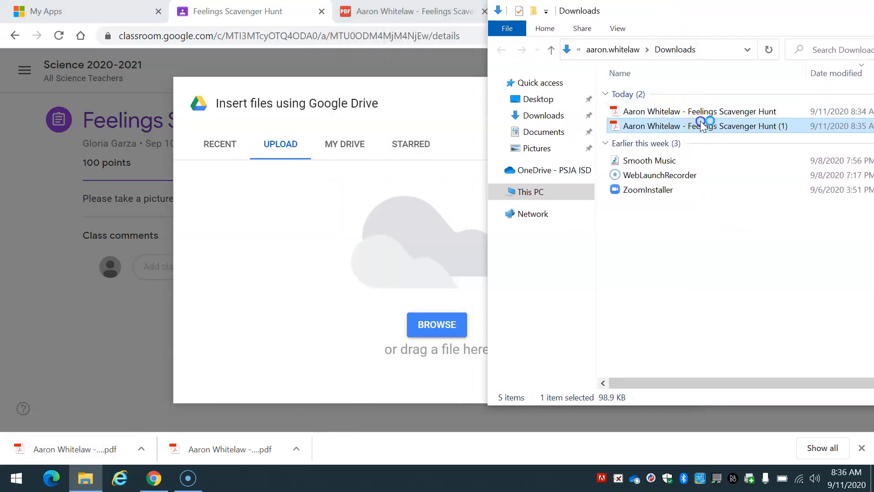
double_click(704, 126)
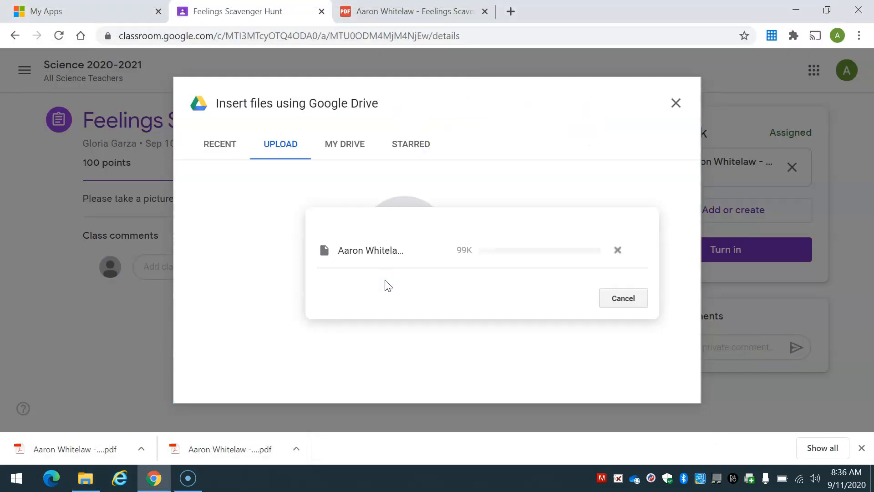
left_click(623, 297)
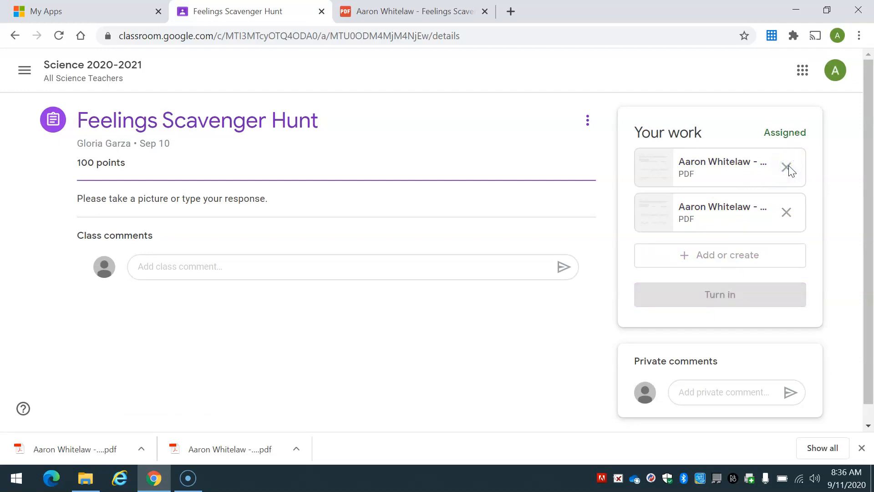
- Remove the blank original PDF attachment and turn in the assignment with the filled copy
left_click(786, 169)
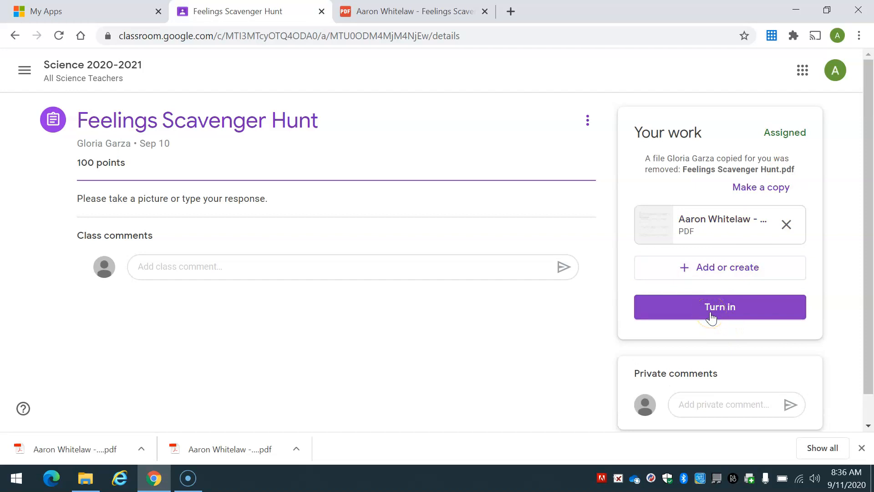
left_click(719, 307)
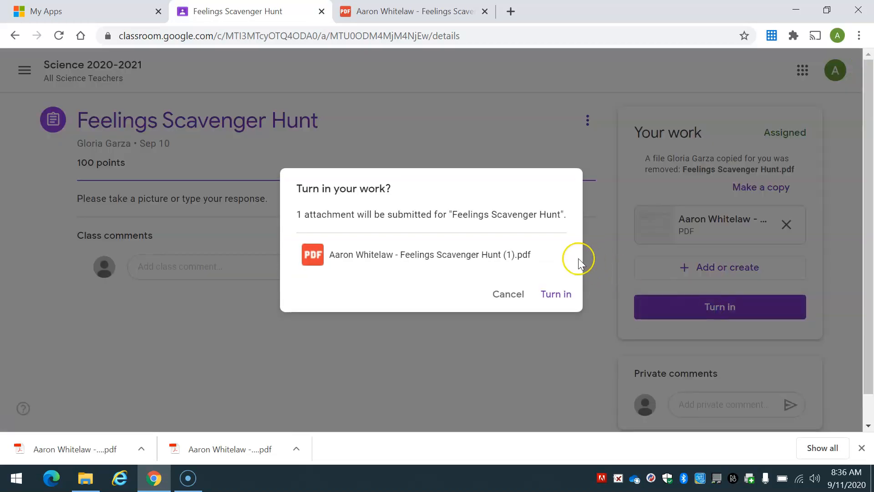
left_click(555, 294)
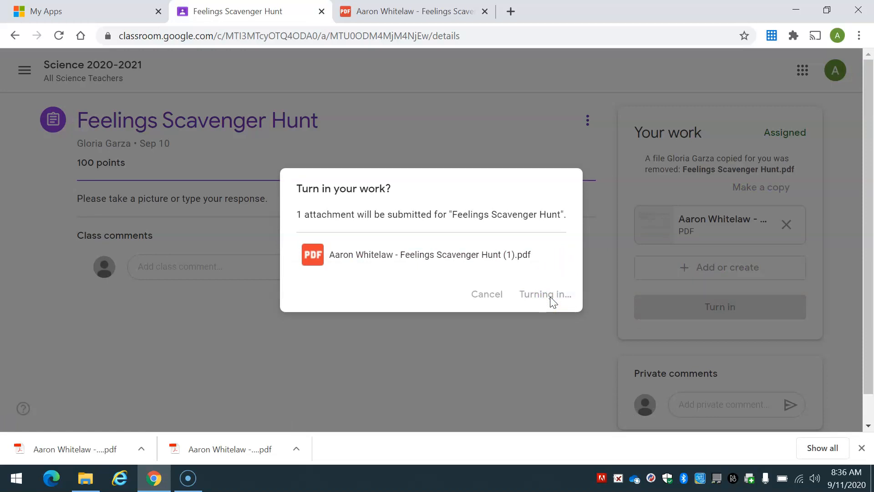
left_click(545, 294)
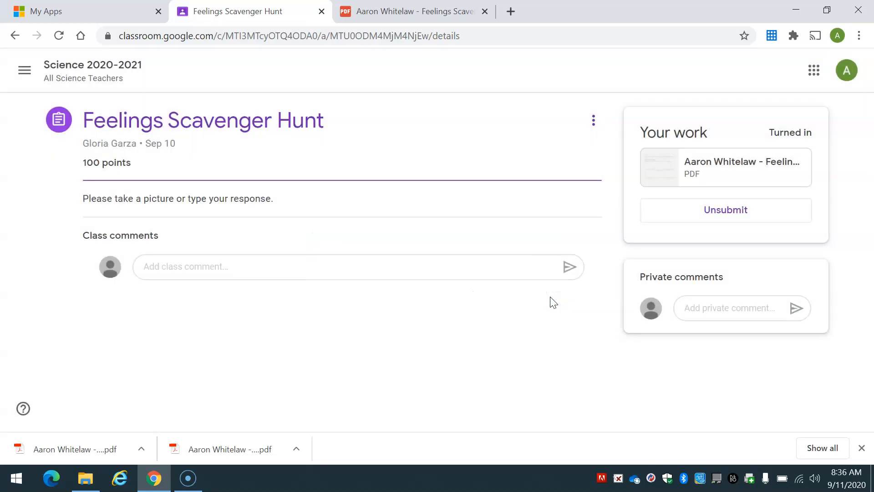